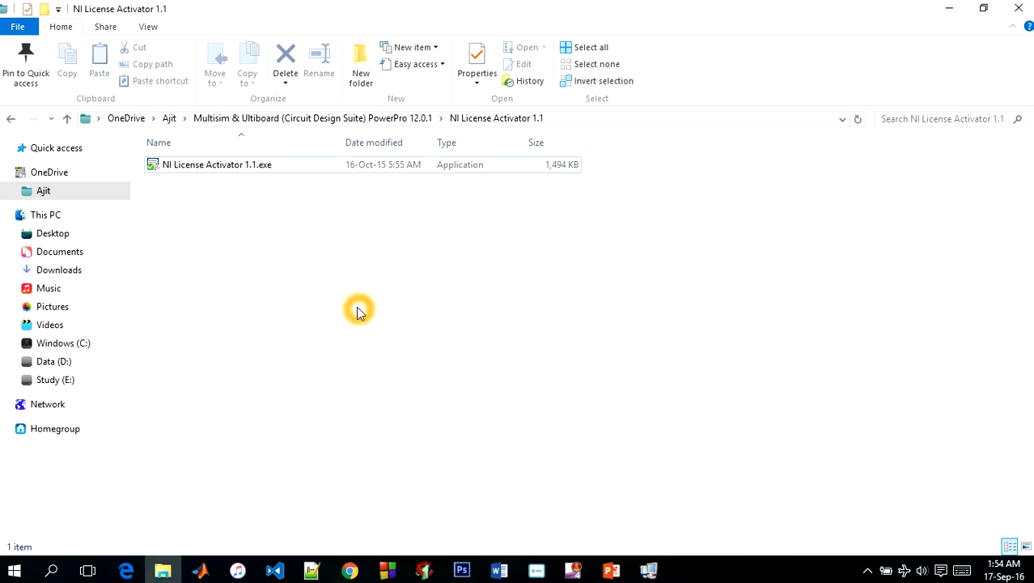
# Step: Finish the 12.0.1 installation and choose Restart Later, closing the installer
pyautogui.click(649, 569)
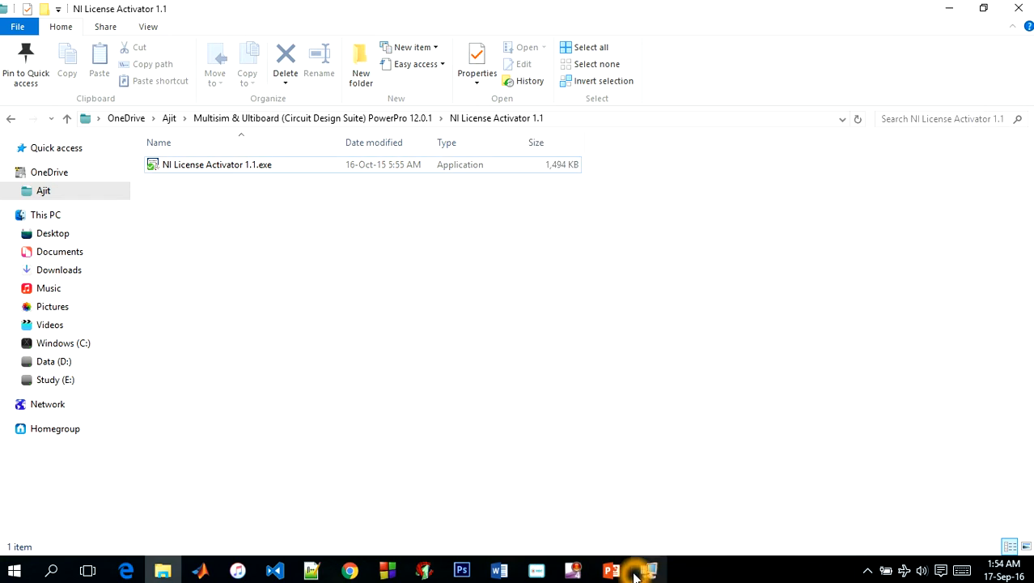
pyautogui.click(640, 569)
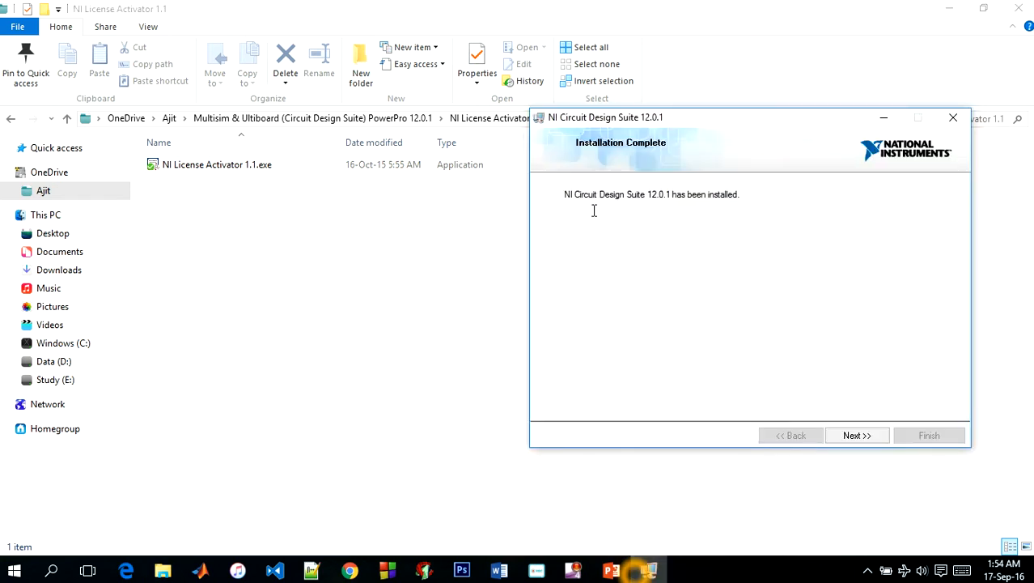
pyautogui.moveTo(590, 181)
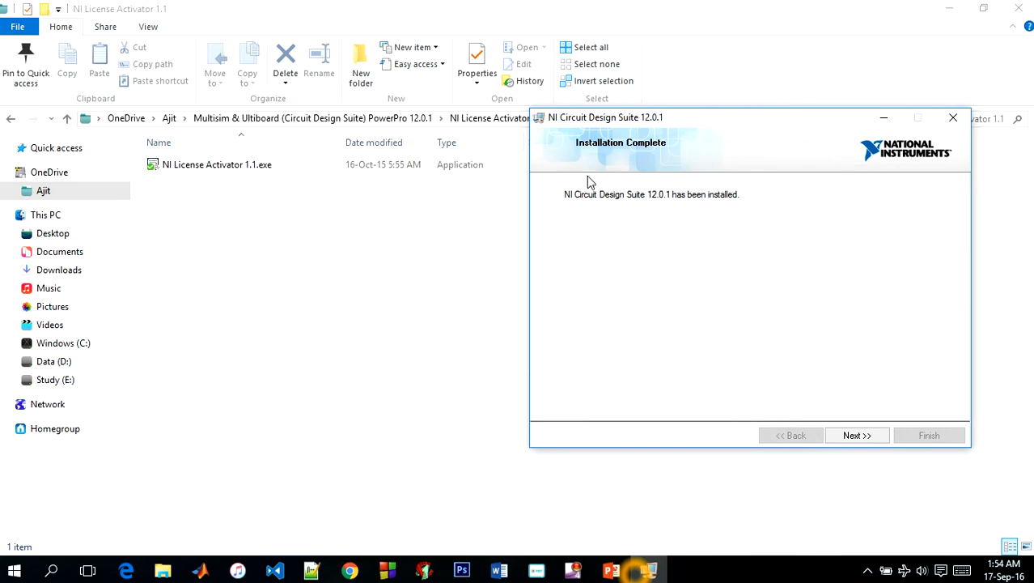
pyautogui.moveTo(622, 206)
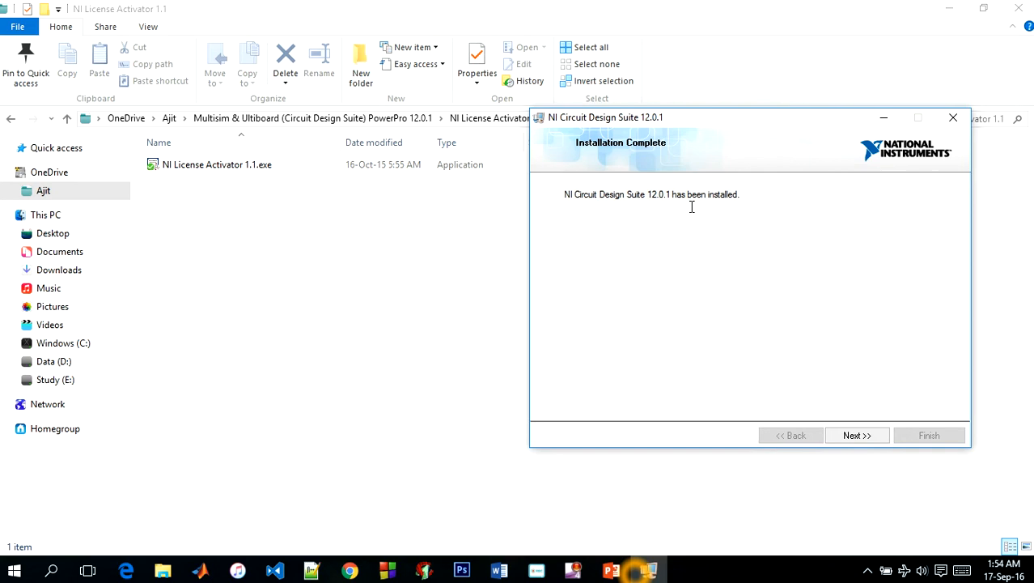
pyautogui.moveTo(861, 350)
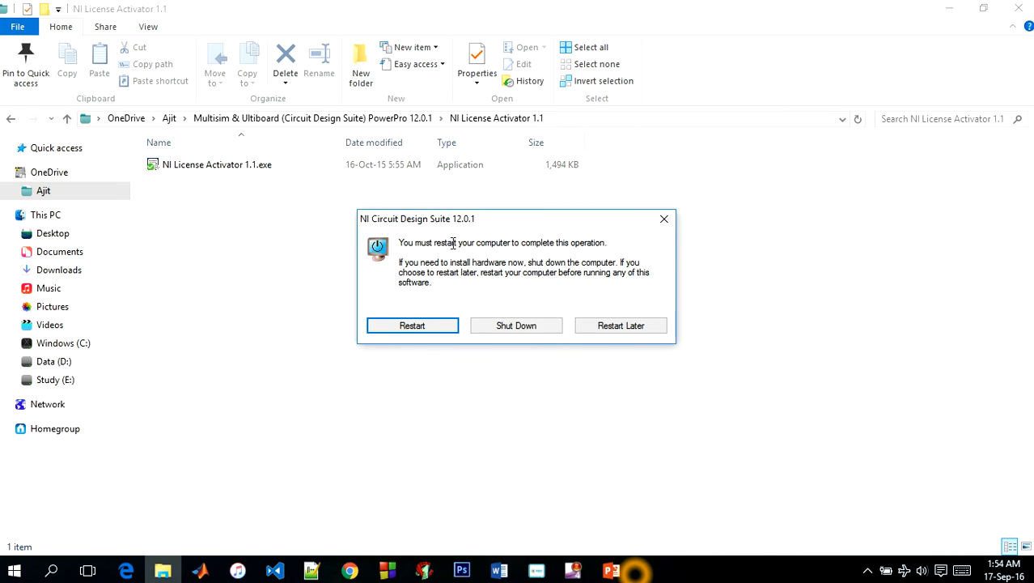
pyautogui.moveTo(425, 320)
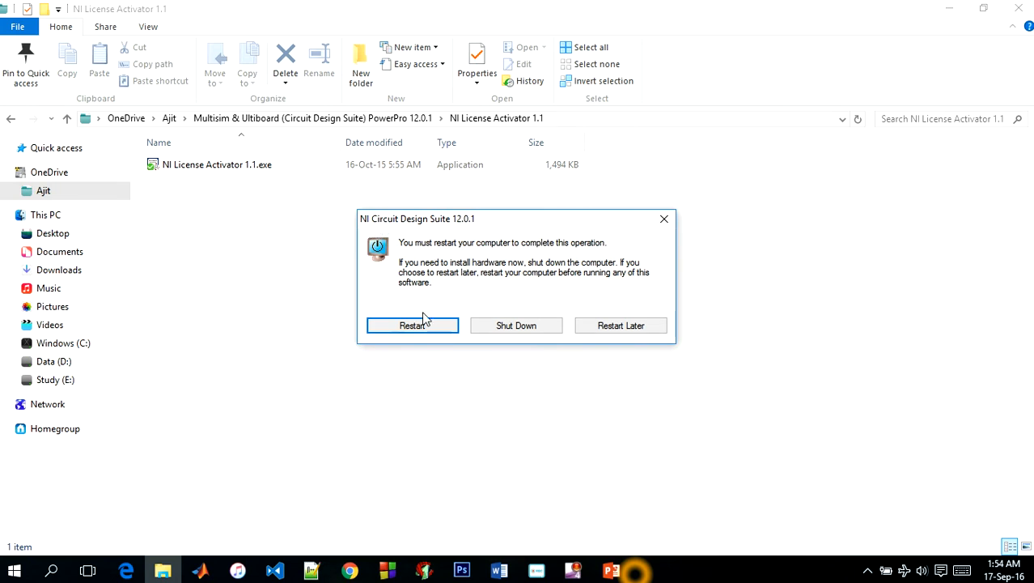
pyautogui.moveTo(649, 259)
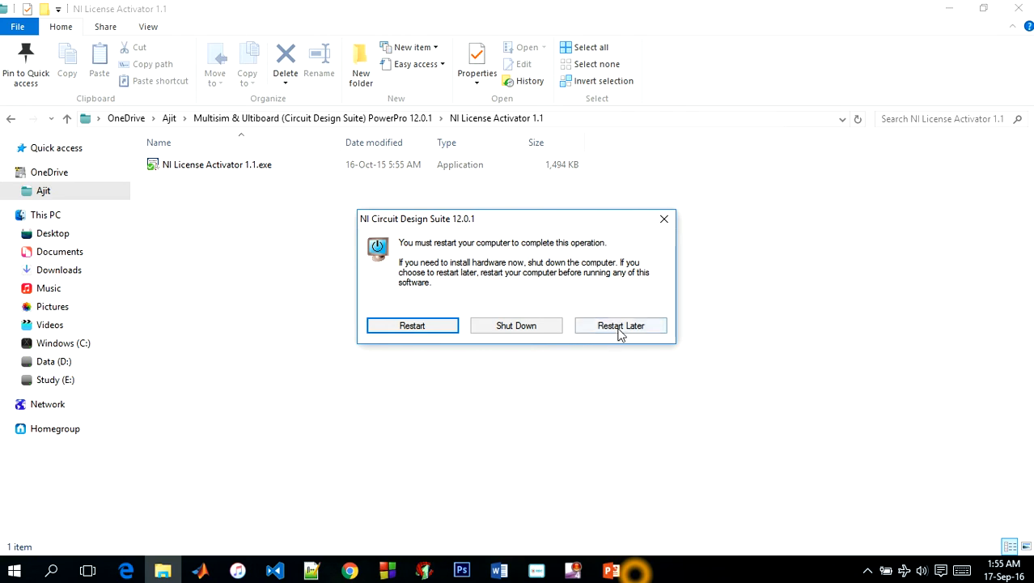
pyautogui.click(621, 326)
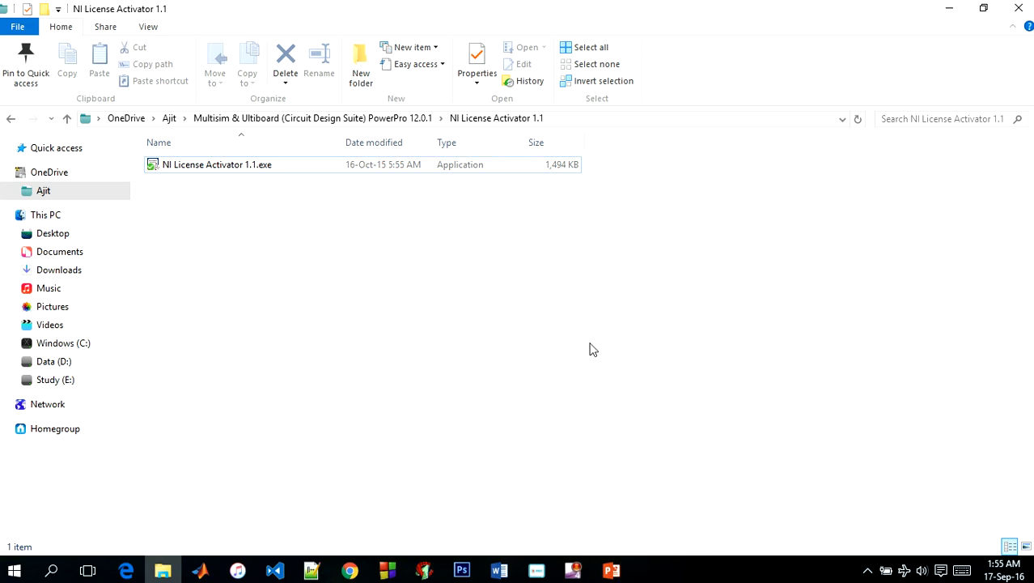
pyautogui.click(592, 346)
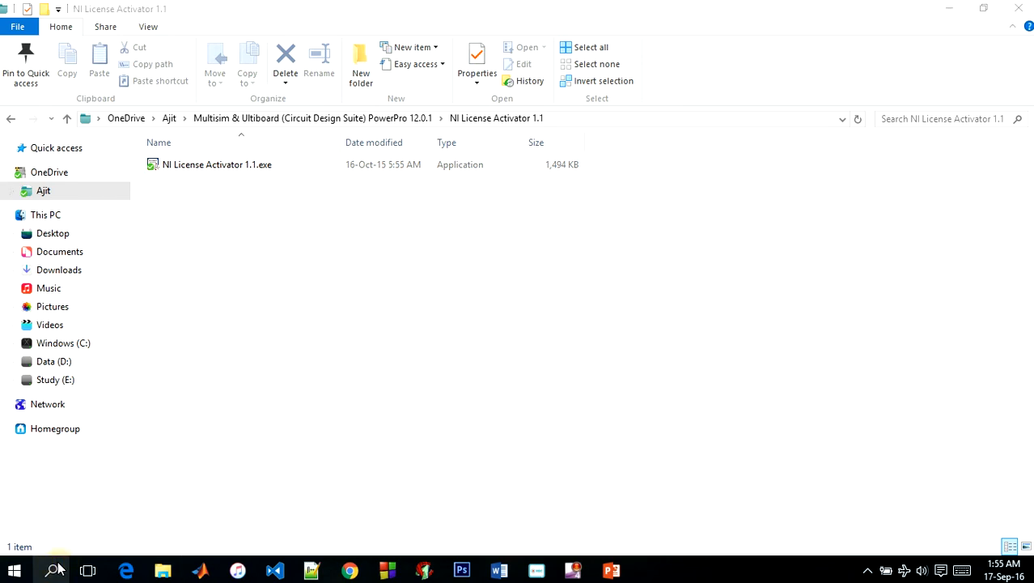
pyautogui.click(54, 569)
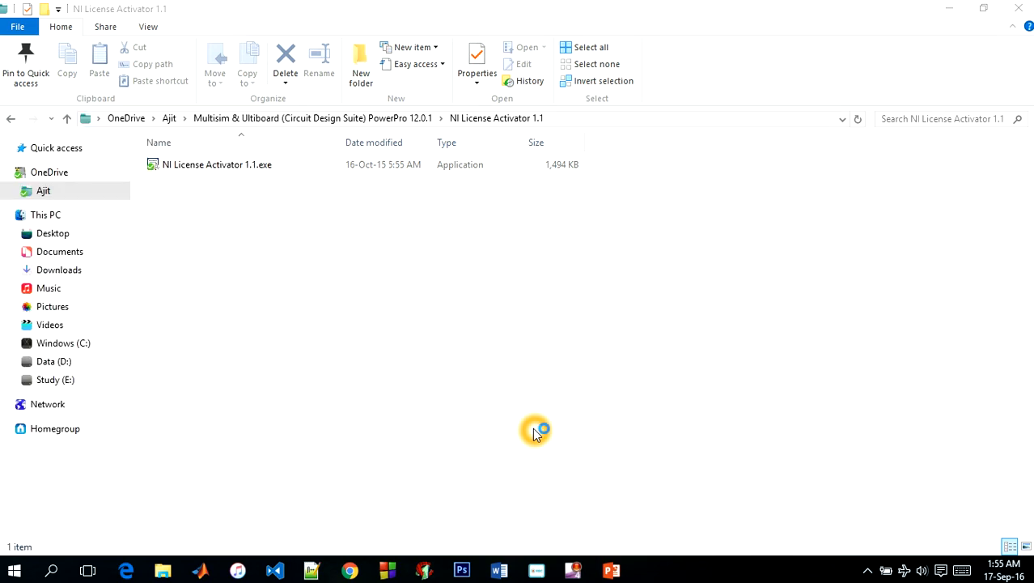
pyautogui.moveTo(547, 421)
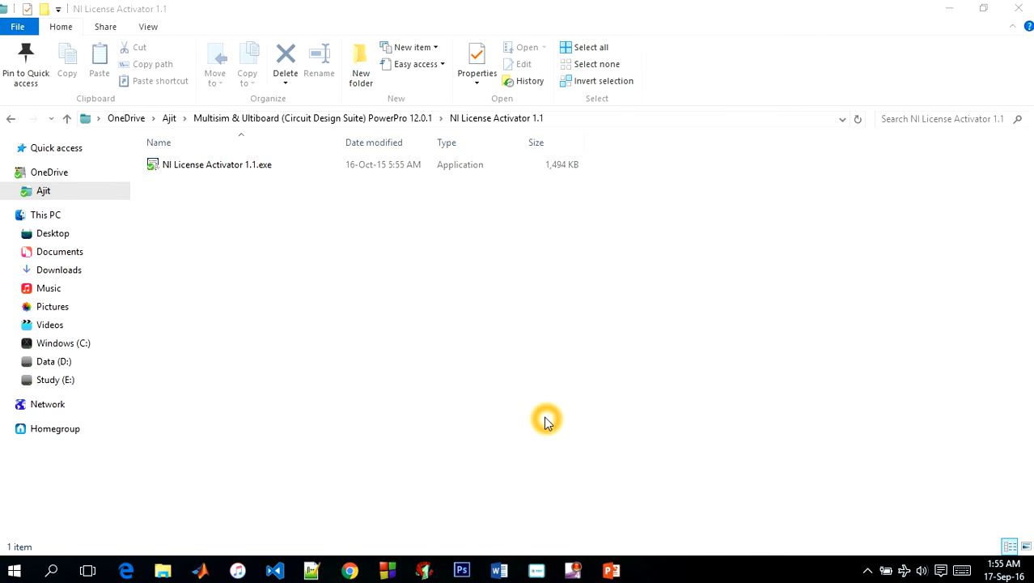
pyautogui.doubleClick(217, 164)
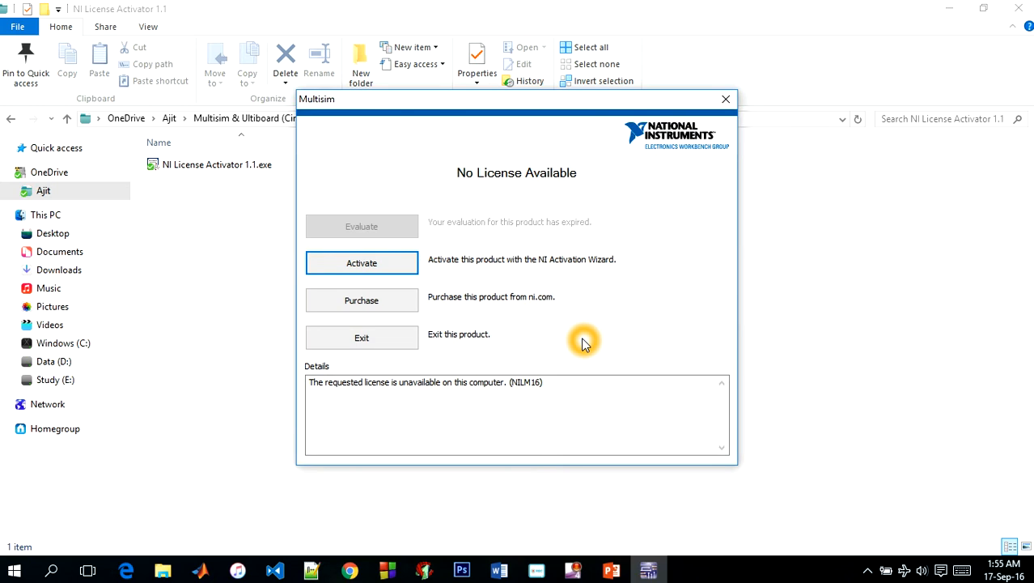
pyautogui.moveTo(544, 233)
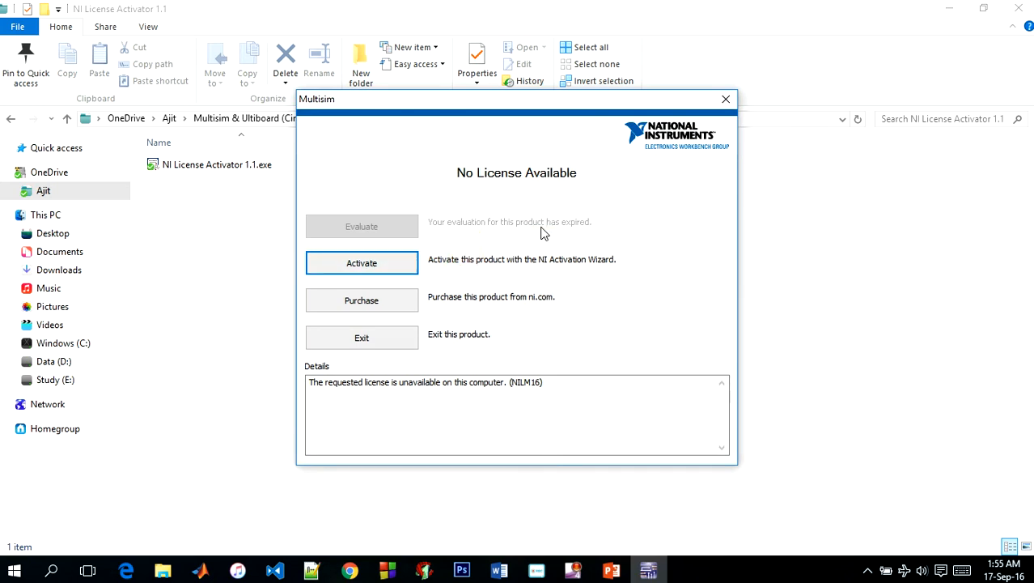
pyautogui.moveTo(510, 284)
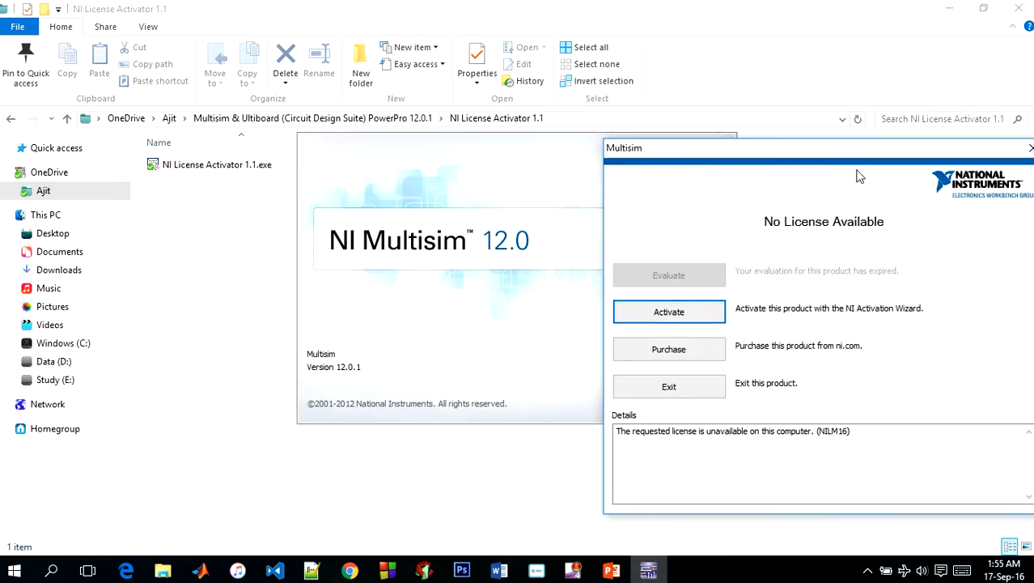
pyautogui.moveTo(818, 148); pyautogui.dragTo(569, 314)
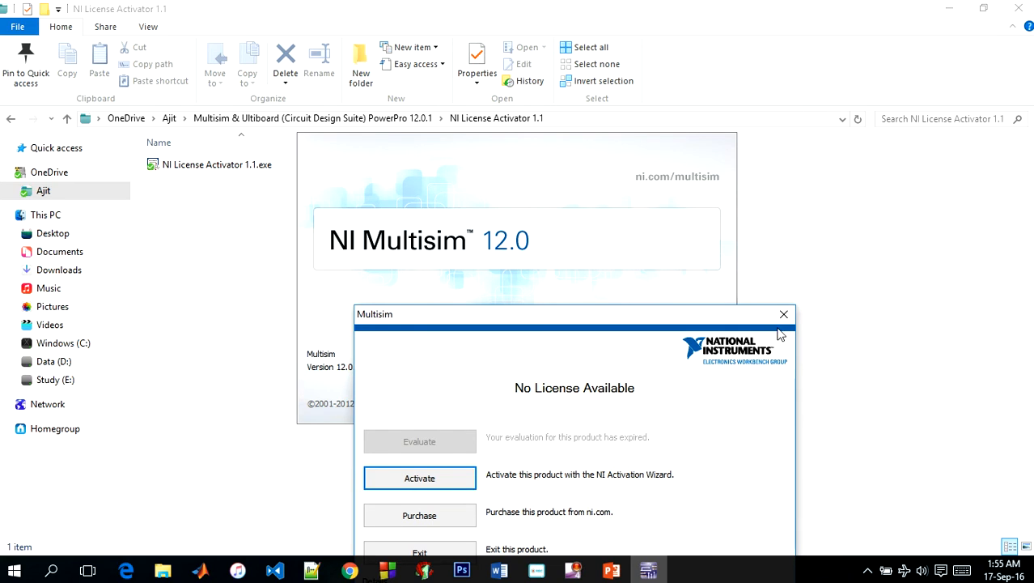
pyautogui.click(782, 313)
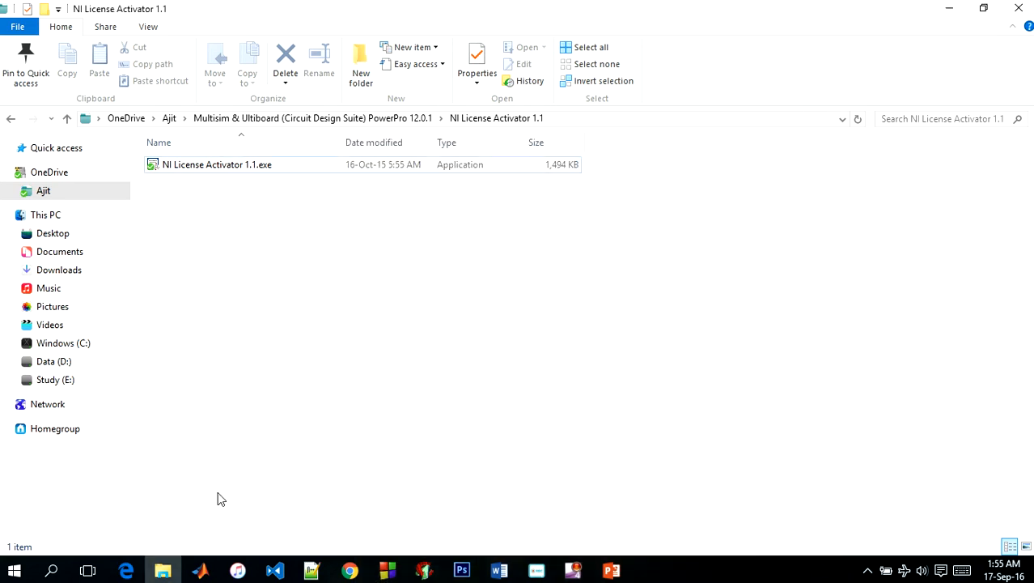
pyautogui.click(52, 568)
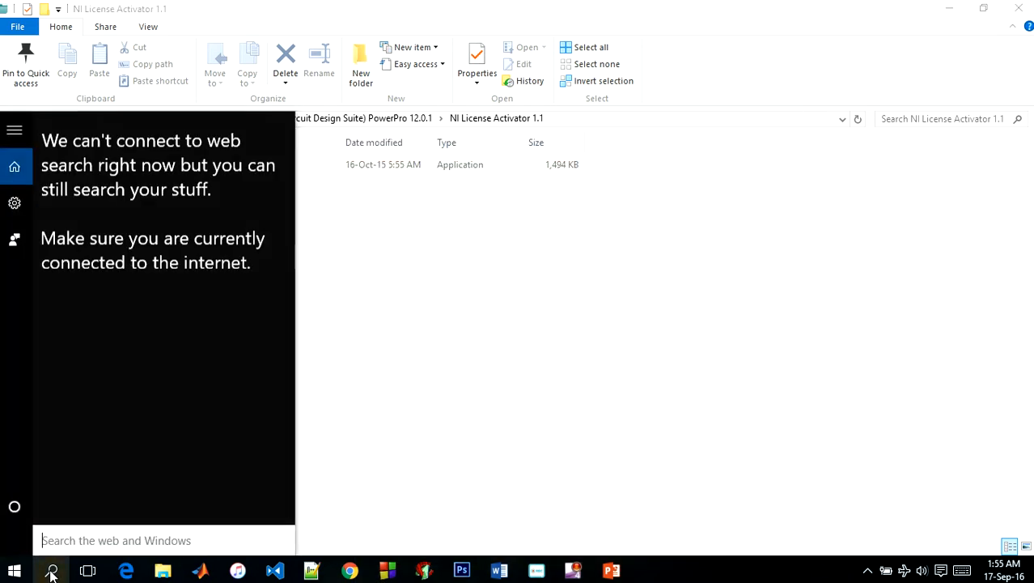
pyautogui.write('mul')
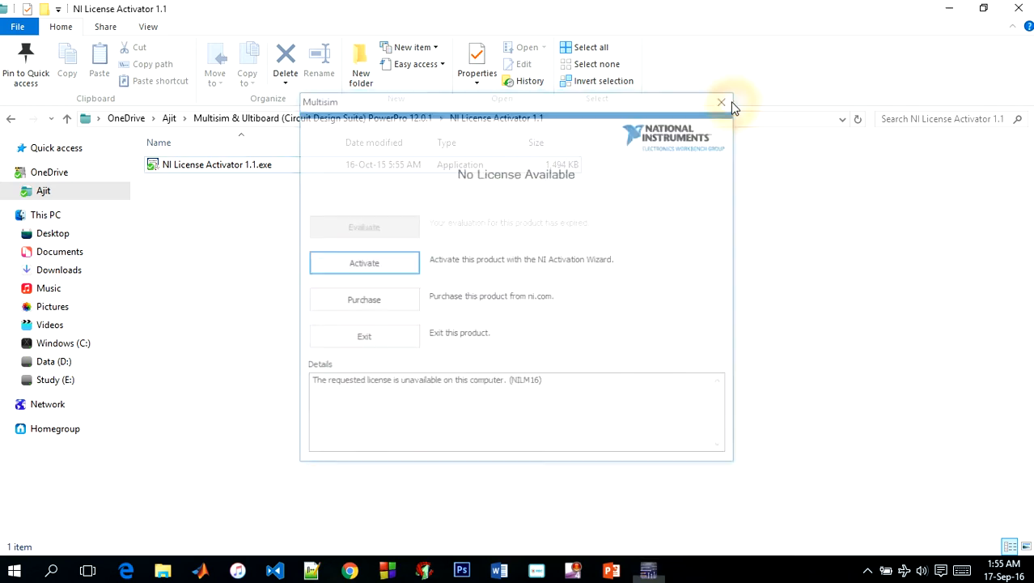
pyautogui.click(721, 102)
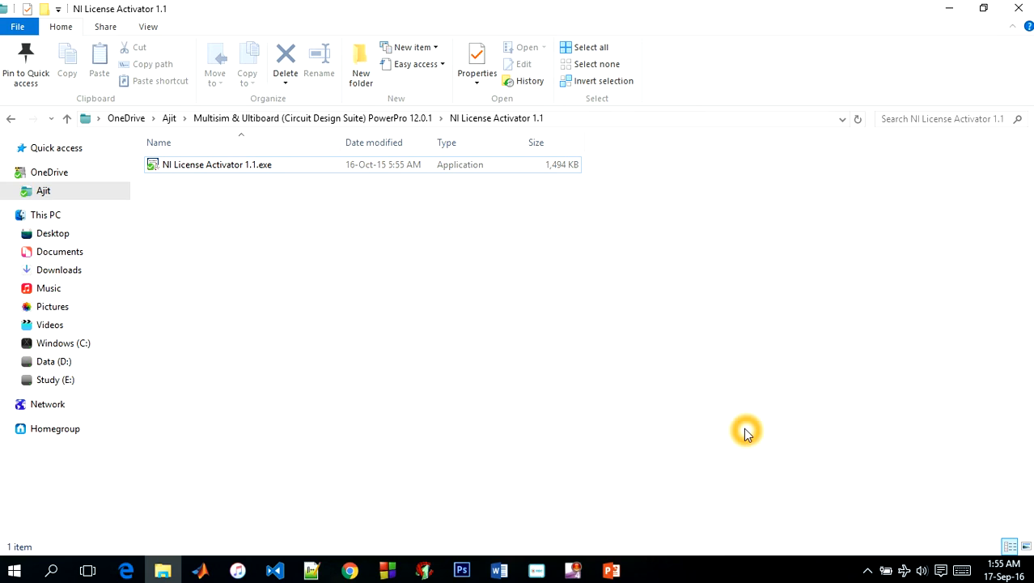
pyautogui.moveTo(1019, 8)
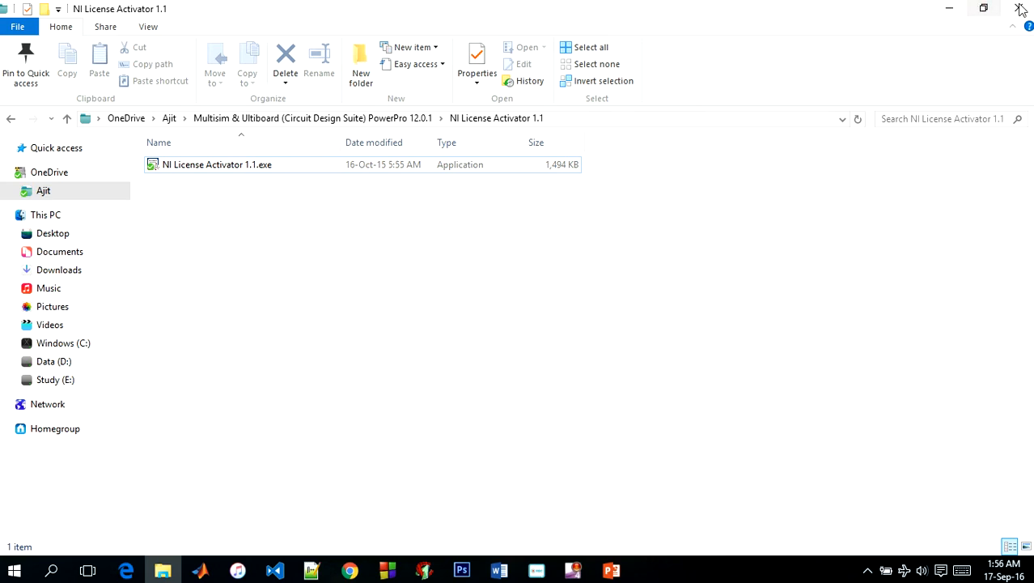
pyautogui.click(1019, 9)
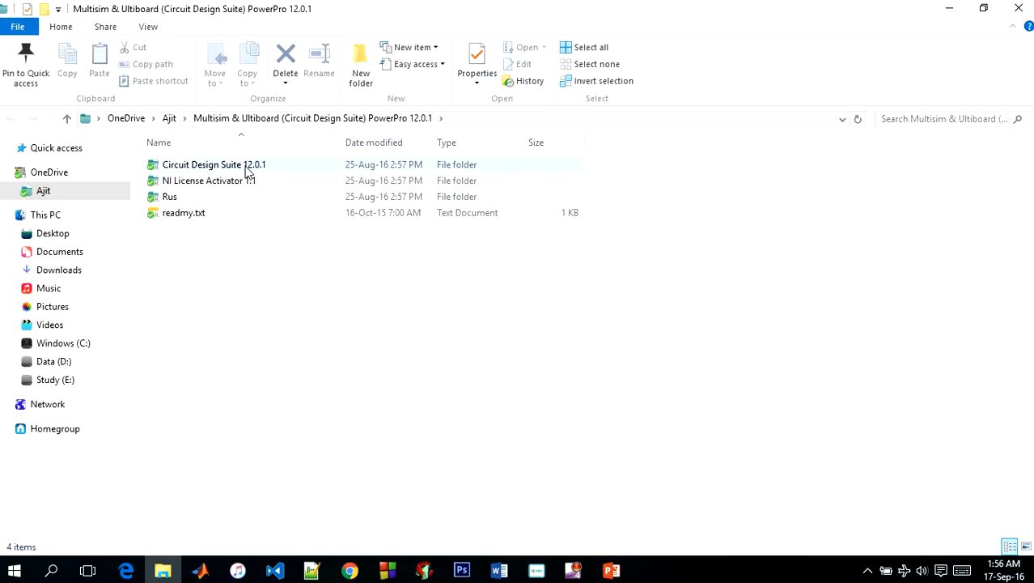
pyautogui.moveTo(237, 184)
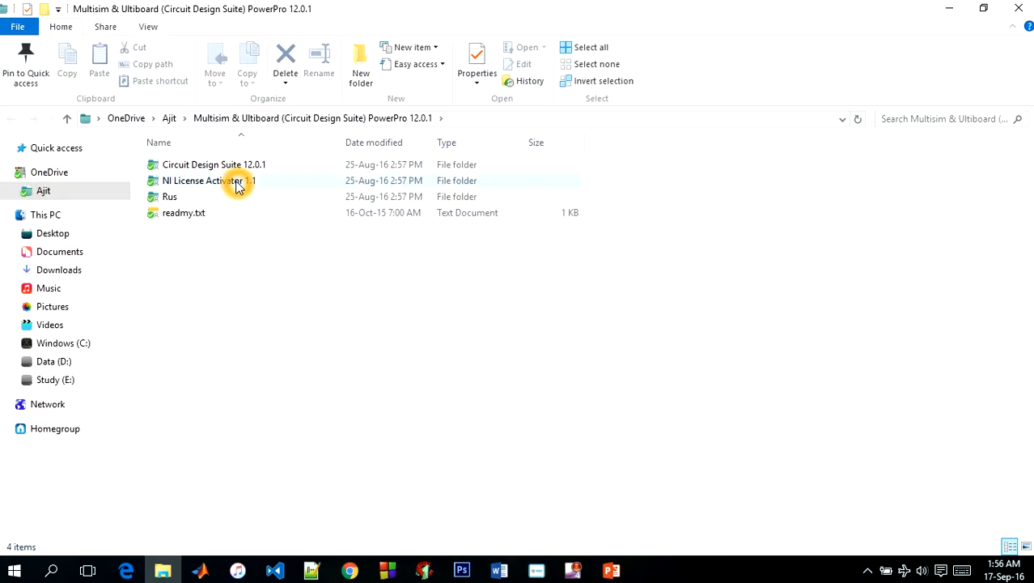
pyautogui.moveTo(190, 194)
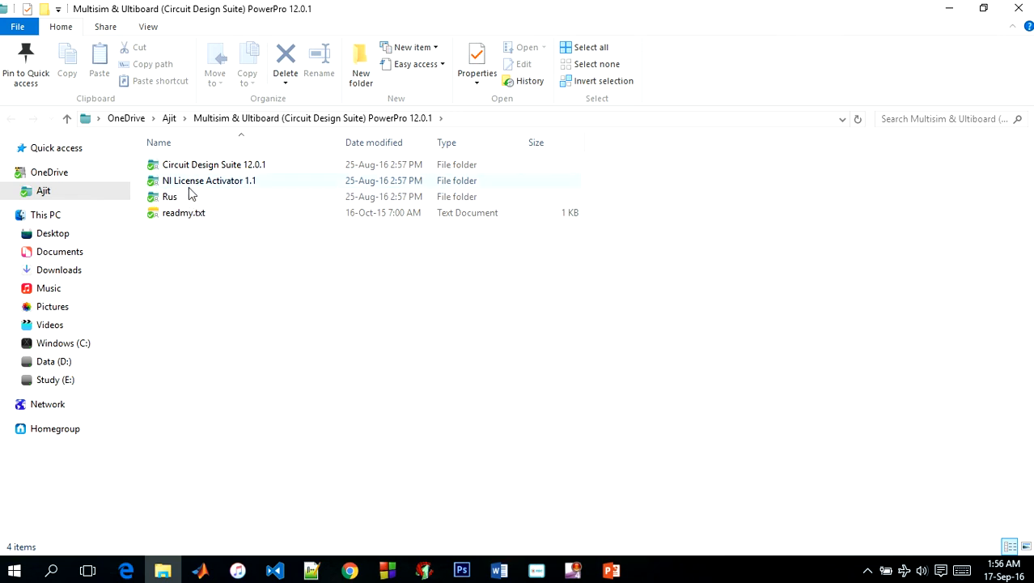
pyautogui.doubleClick(208, 180)
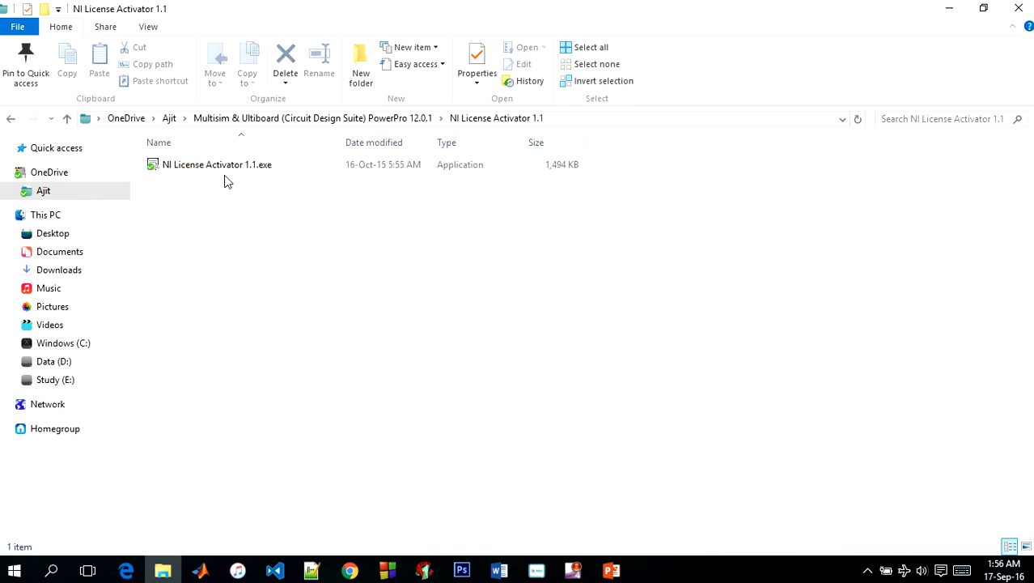
# Step: Launch the activator and activate Multisim 12.0.1 Base and Full Editions, then target Power Pro
pyautogui.doubleClick(216, 164)
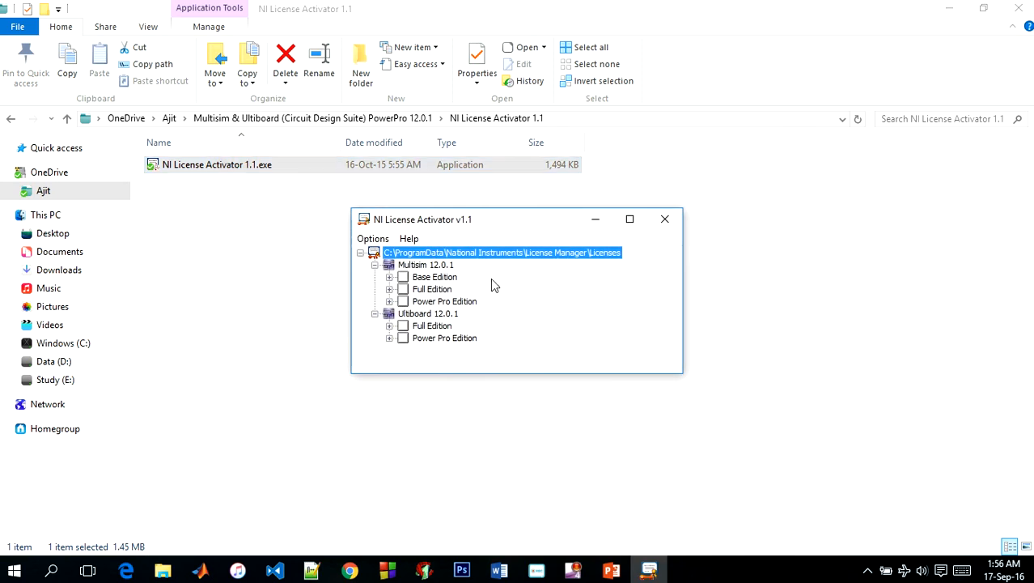
pyautogui.moveTo(437, 281)
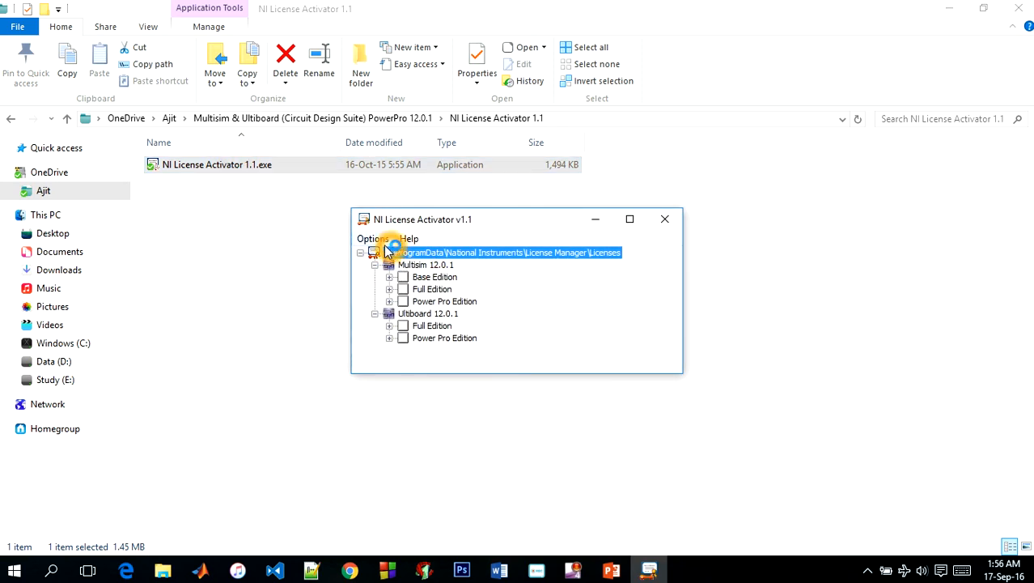
pyautogui.moveTo(411, 312)
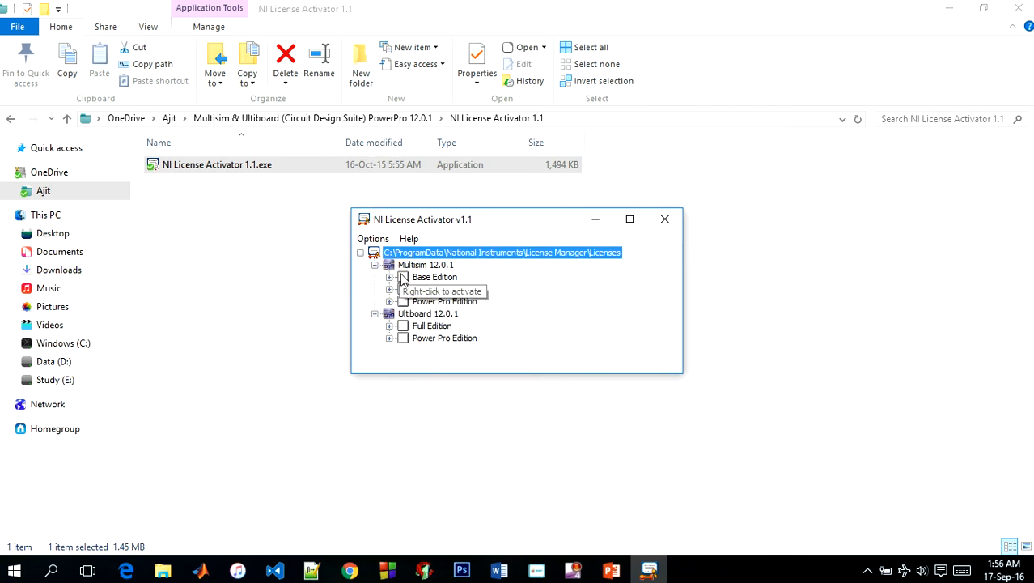
pyautogui.click(434, 277)
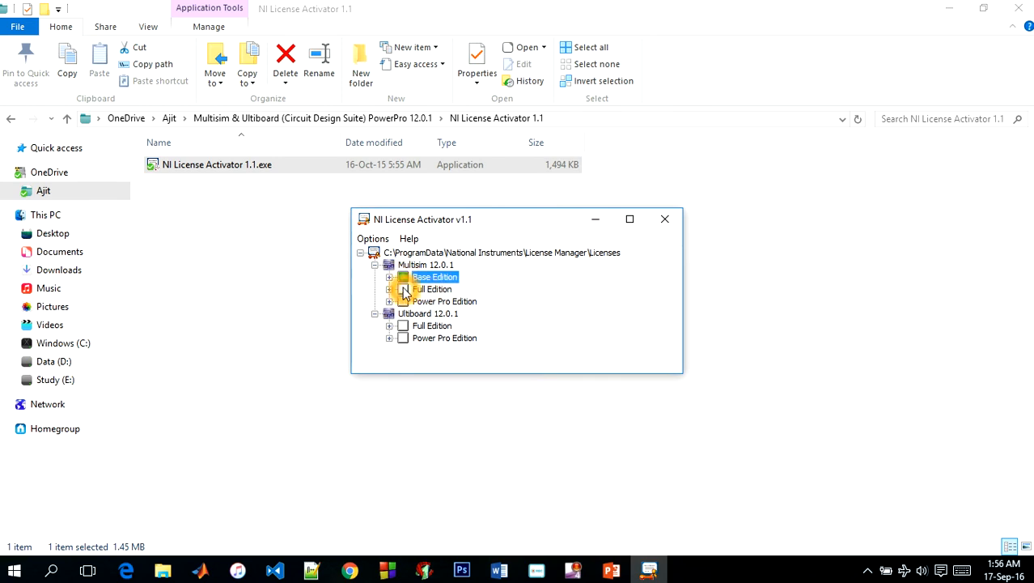
pyautogui.click(431, 289)
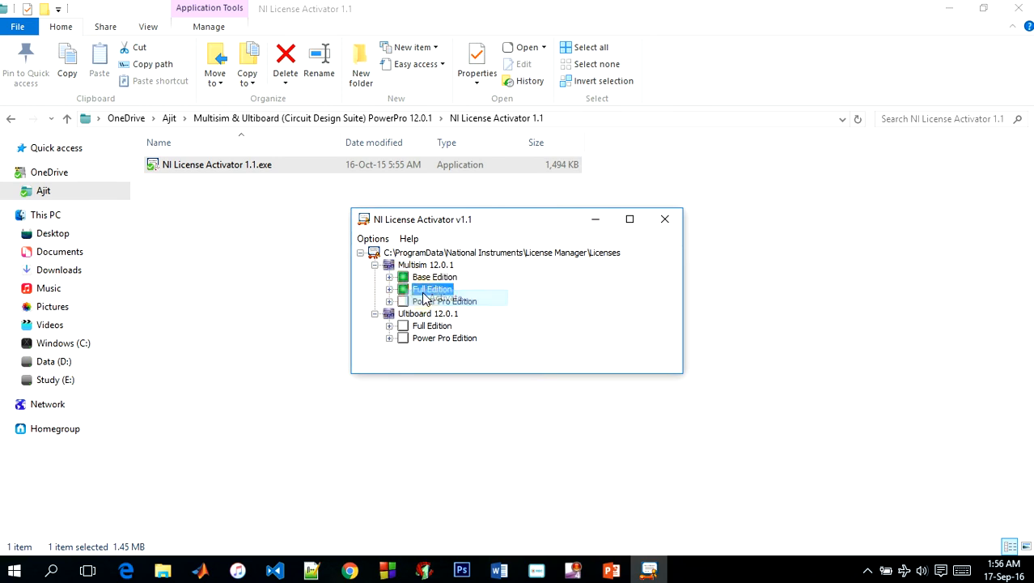
pyautogui.rightClick(444, 300)
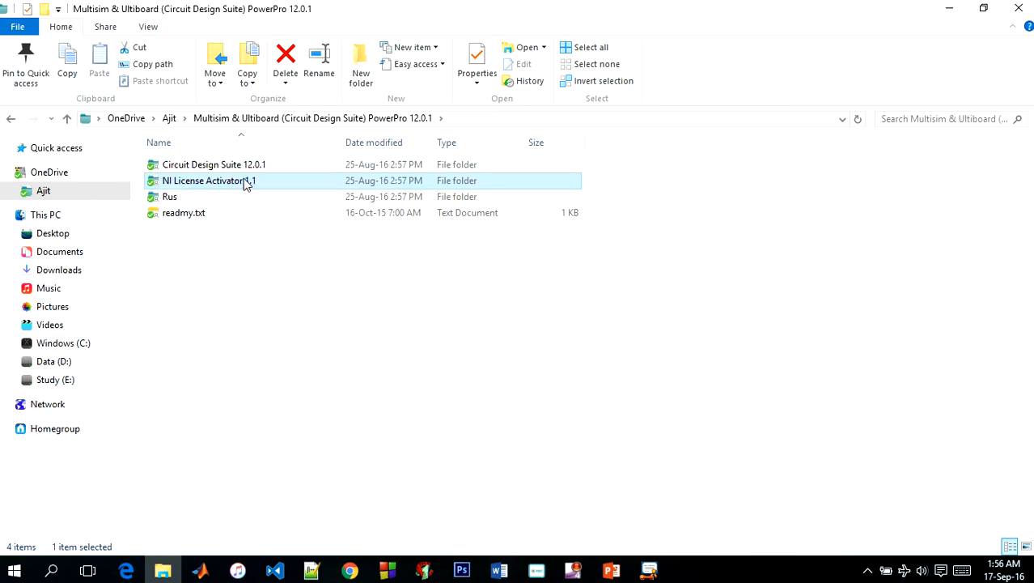
# Step: Relaunch NI License Activator 1.1 and check the Base Edition license options
pyautogui.doubleClick(206, 180)
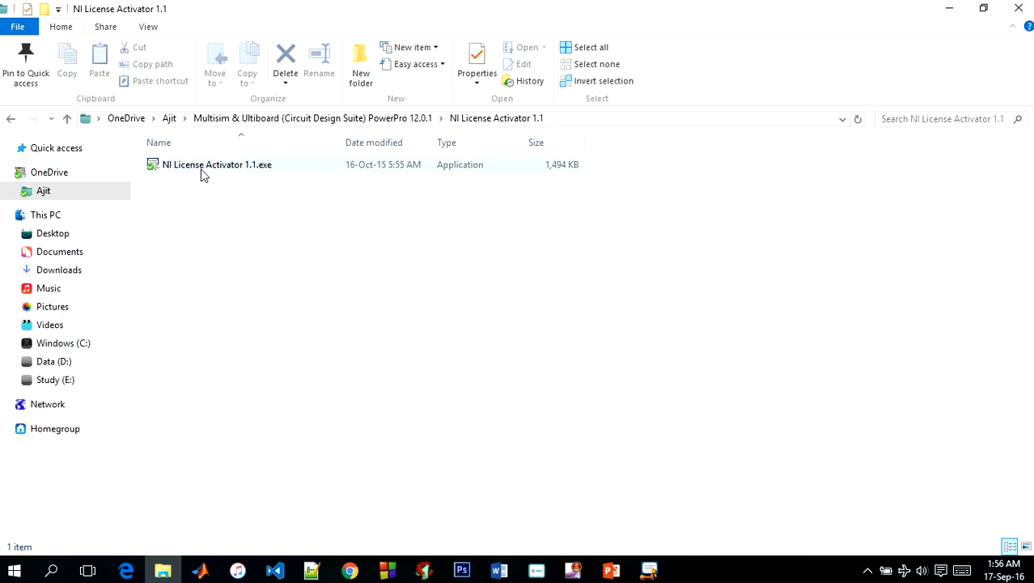
pyautogui.click(350, 214)
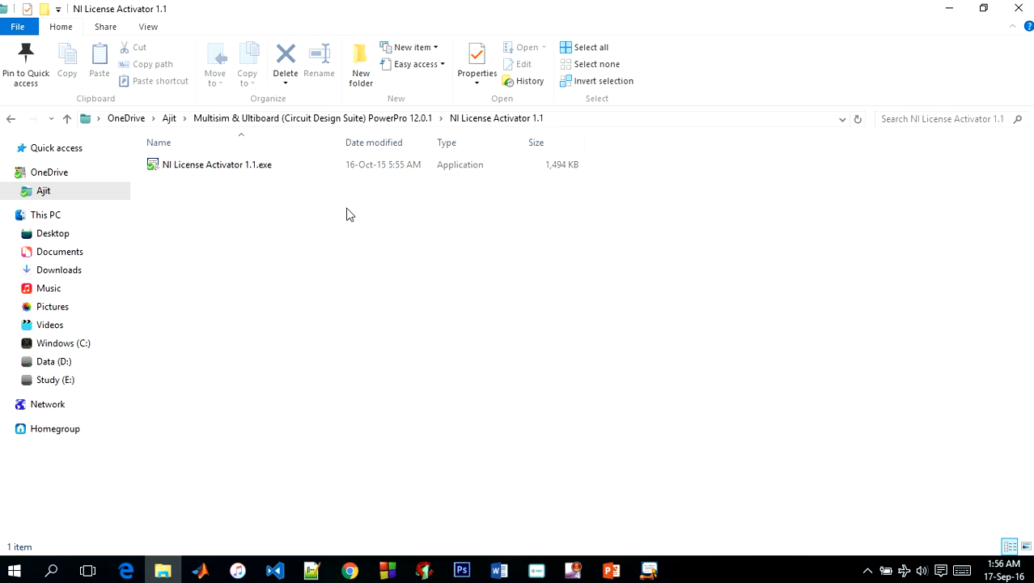
pyautogui.click(649, 569)
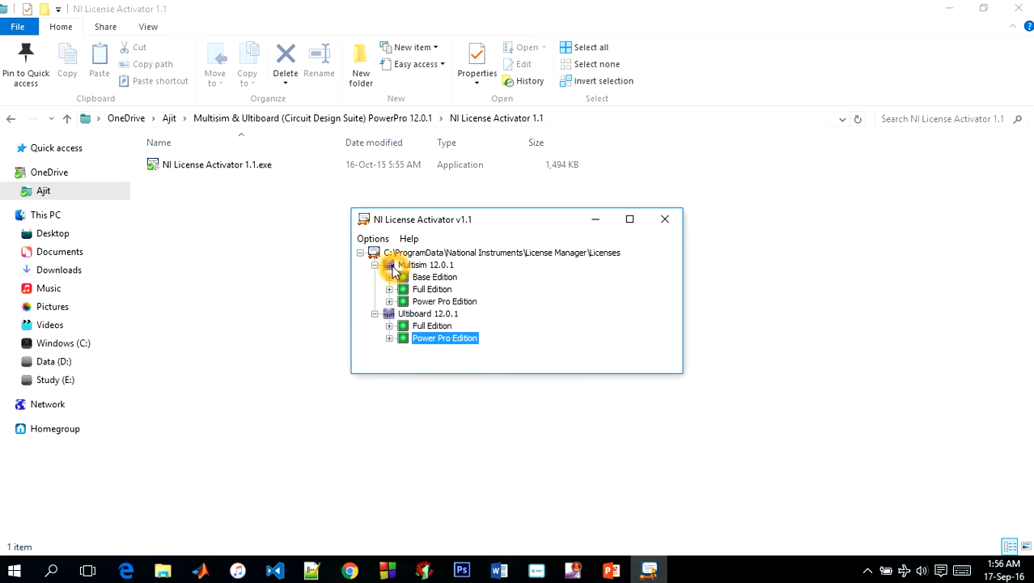
pyautogui.moveTo(403, 278)
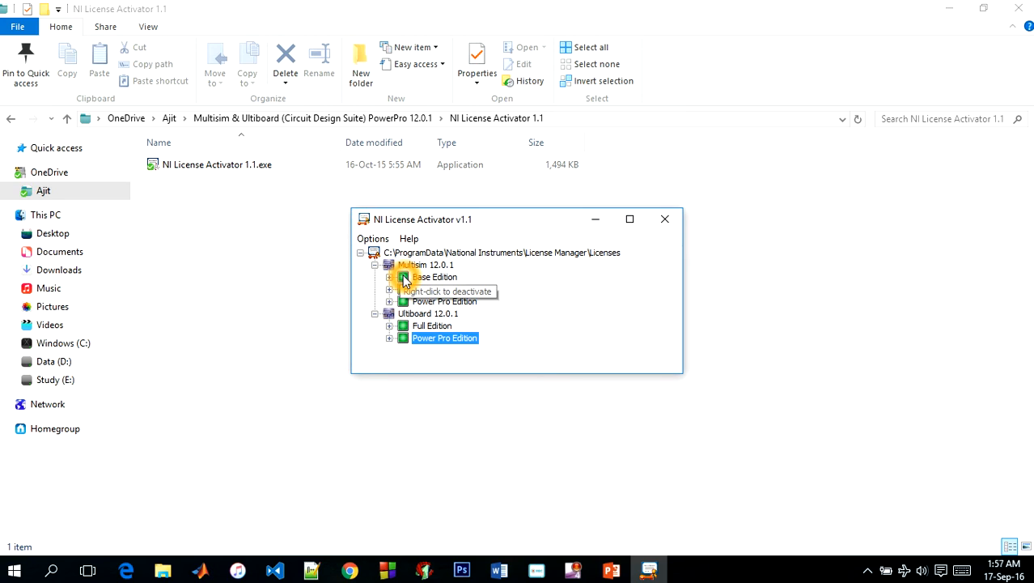
pyautogui.rightClick(406, 276)
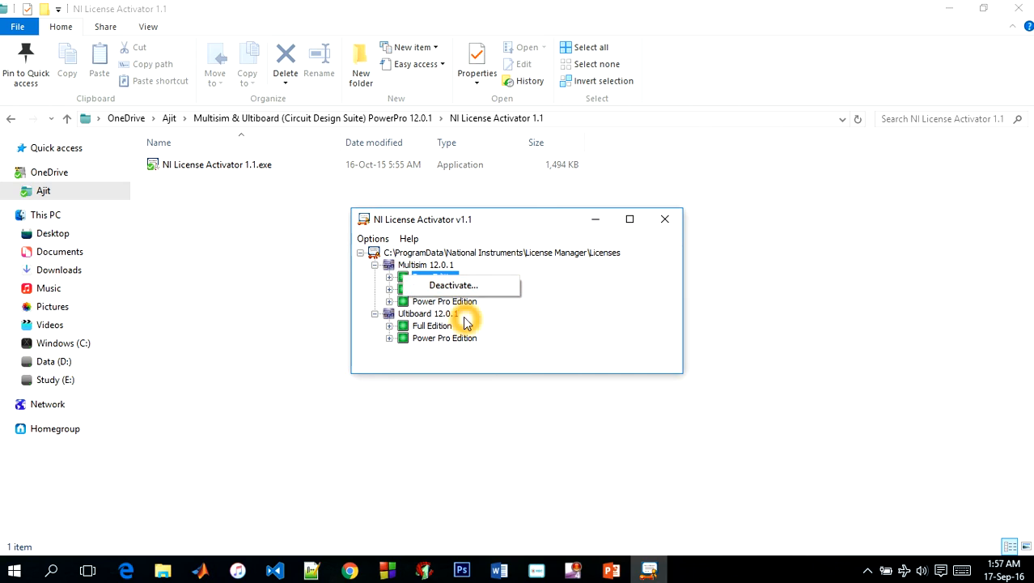
# Step: Leave all editions activated without deactivating and close the activator
pyautogui.click(432, 325)
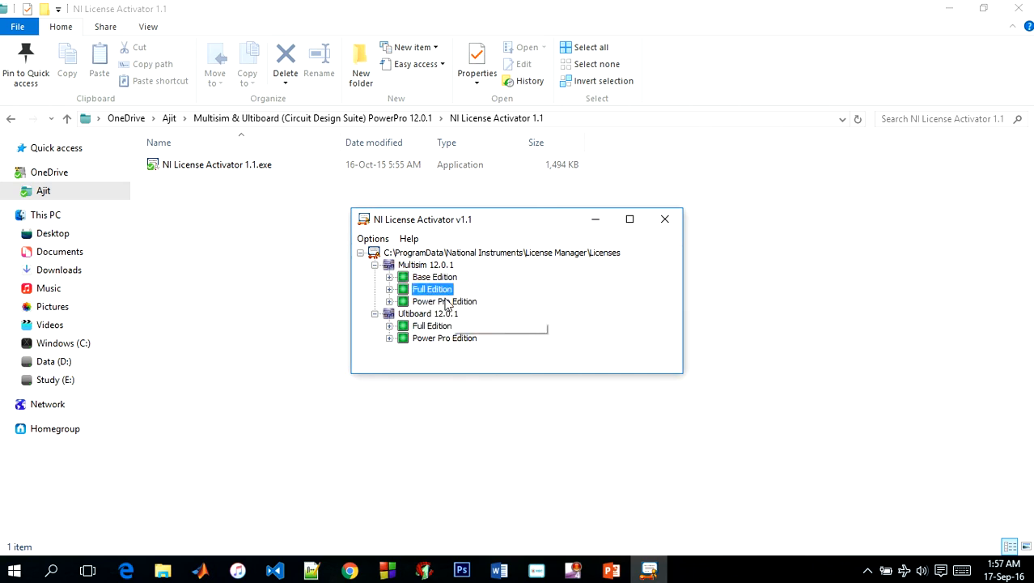
pyautogui.moveTo(454, 302)
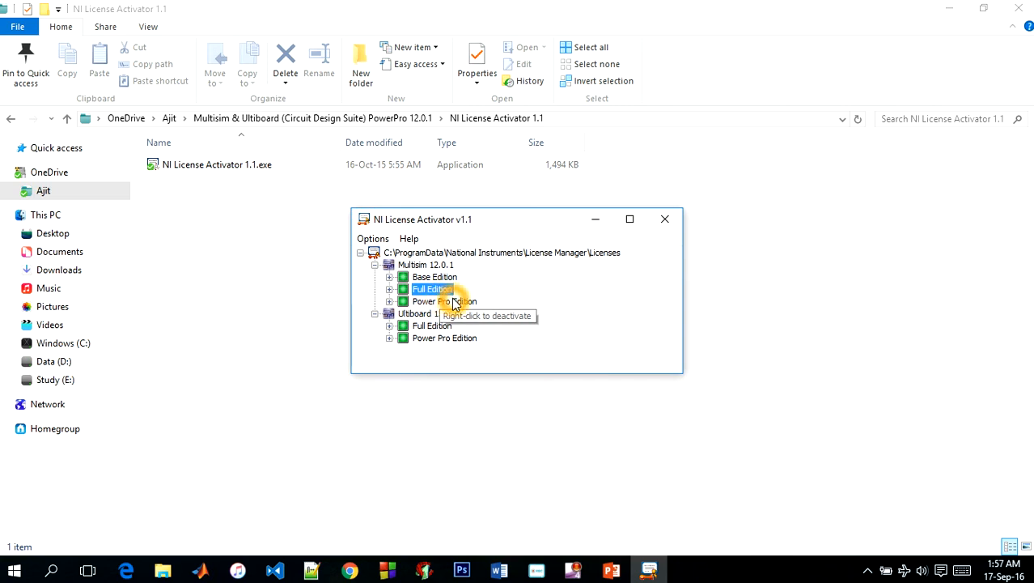
pyautogui.moveTo(516, 419)
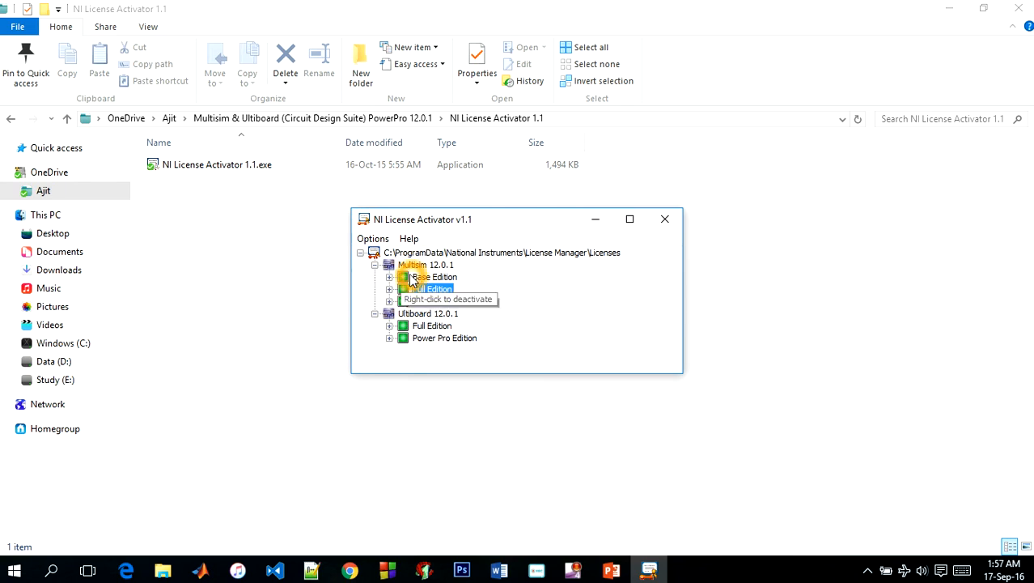
pyautogui.click(432, 289)
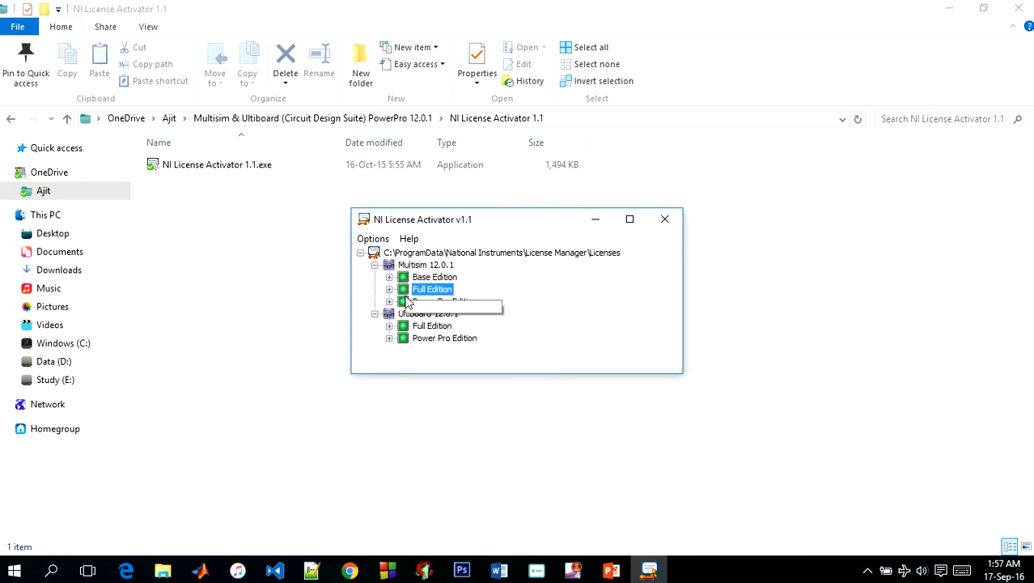
pyautogui.moveTo(665, 220)
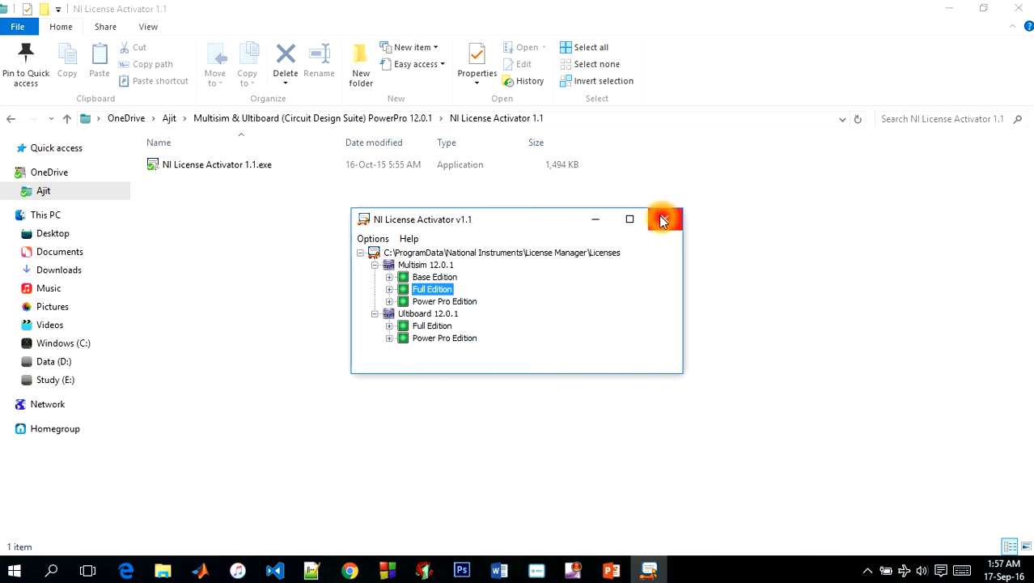
pyautogui.click(664, 219)
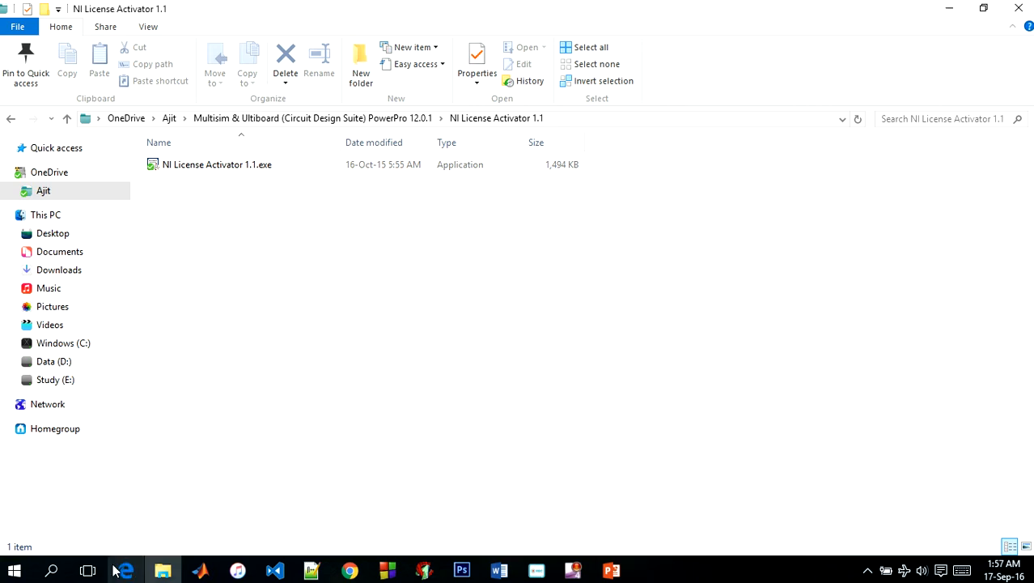
# Step: Launch Multisim 12.0 from Windows search so it loads as Power Pro Edition
pyautogui.click(51, 569)
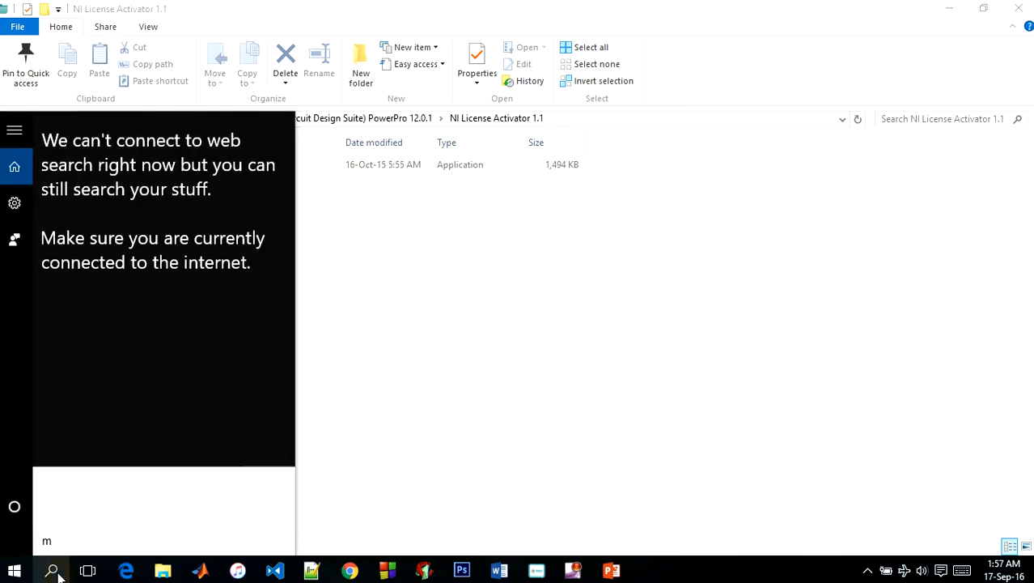
pyautogui.write('ulti')
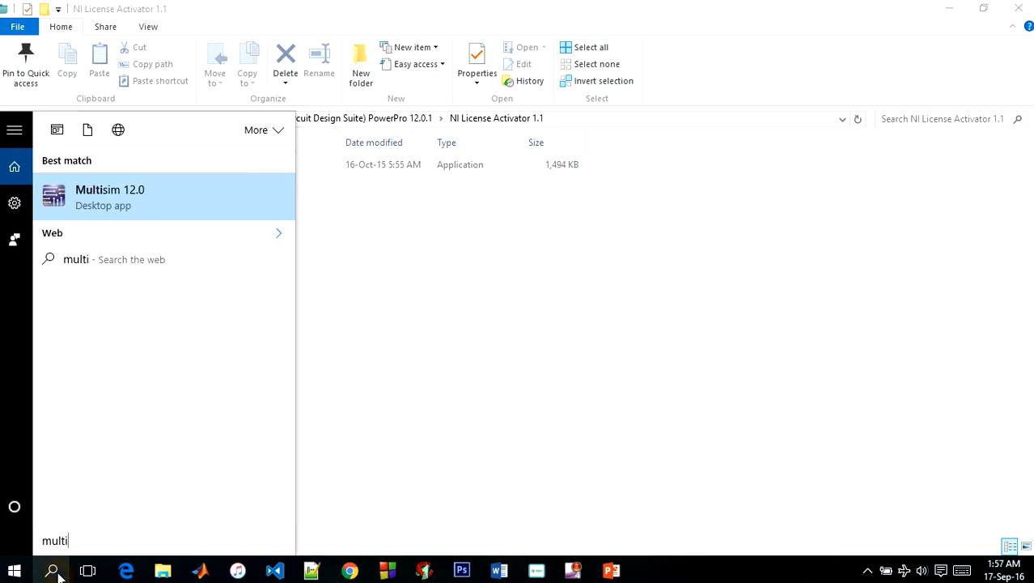
pyautogui.click(109, 197)
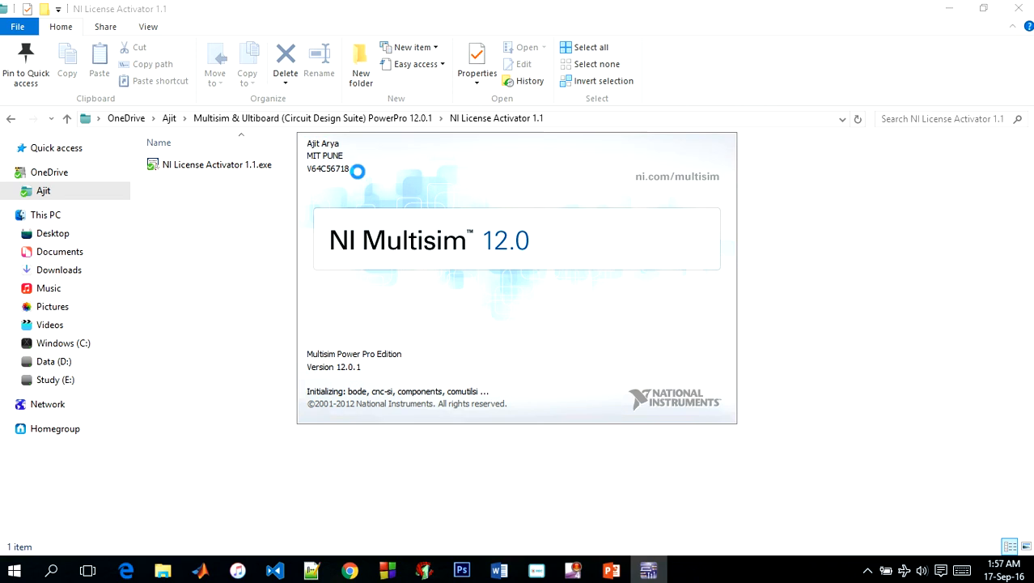
pyautogui.moveTo(382, 283)
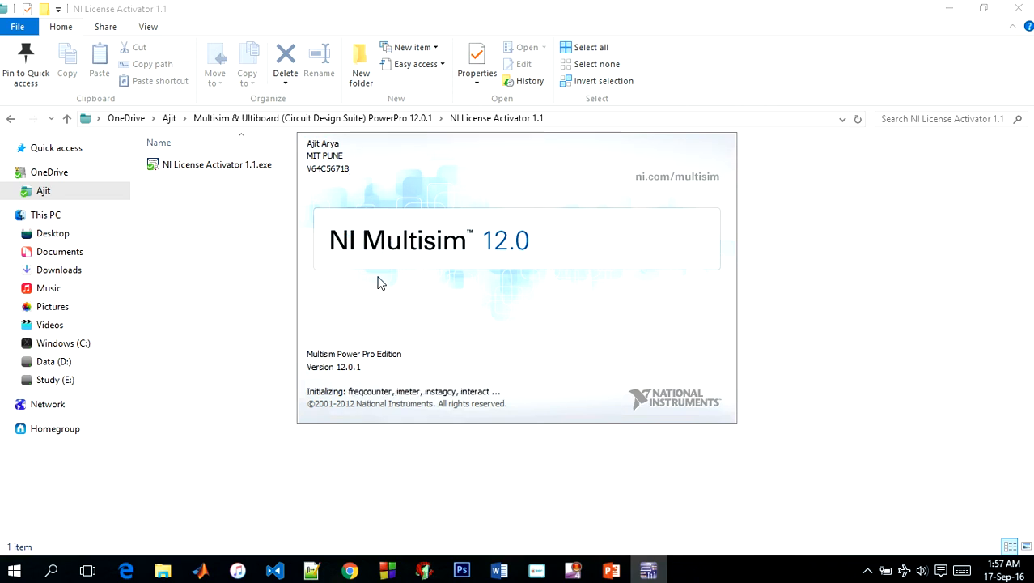
pyautogui.moveTo(332, 168)
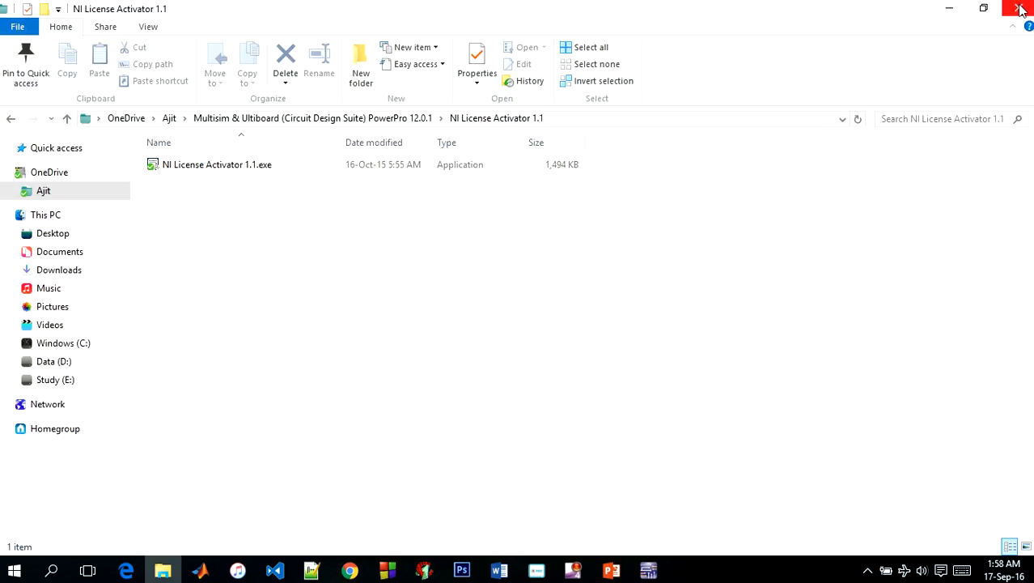
# Step: Reveal the blank Design1 schematic in Multisim, then minimize it to the desktop
pyautogui.click(1012, 11)
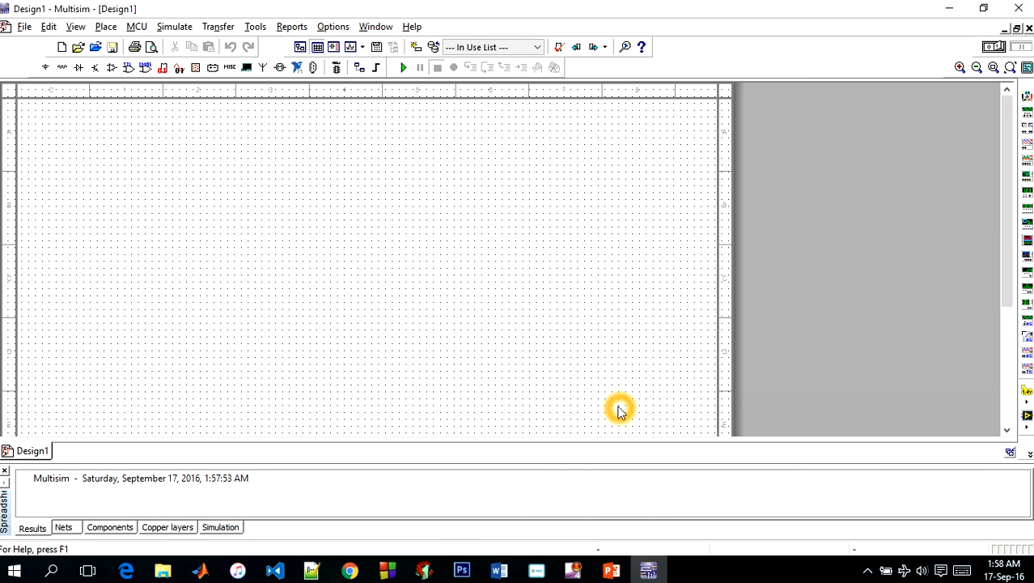
pyautogui.moveTo(584, 353)
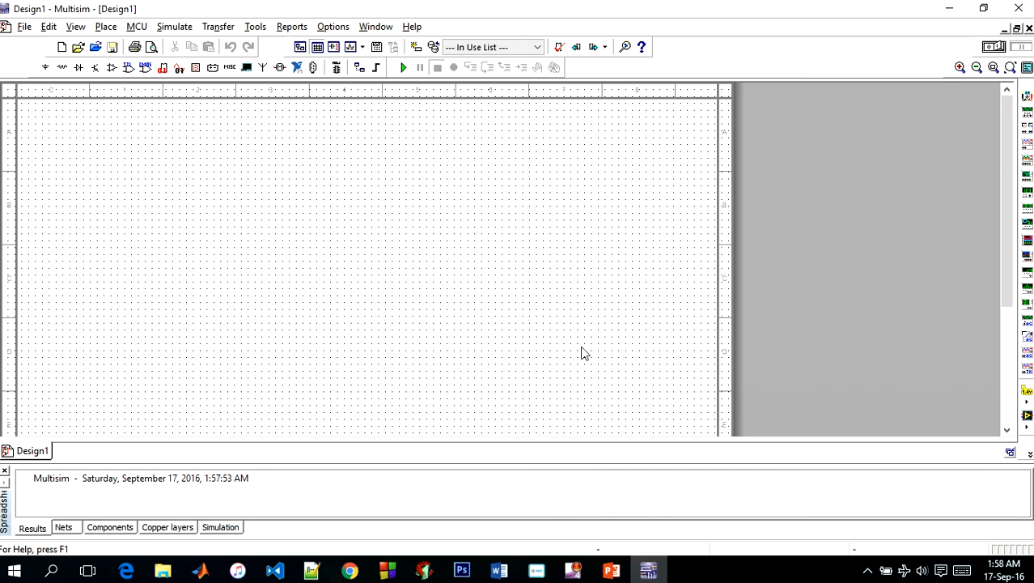
pyautogui.click(597, 304)
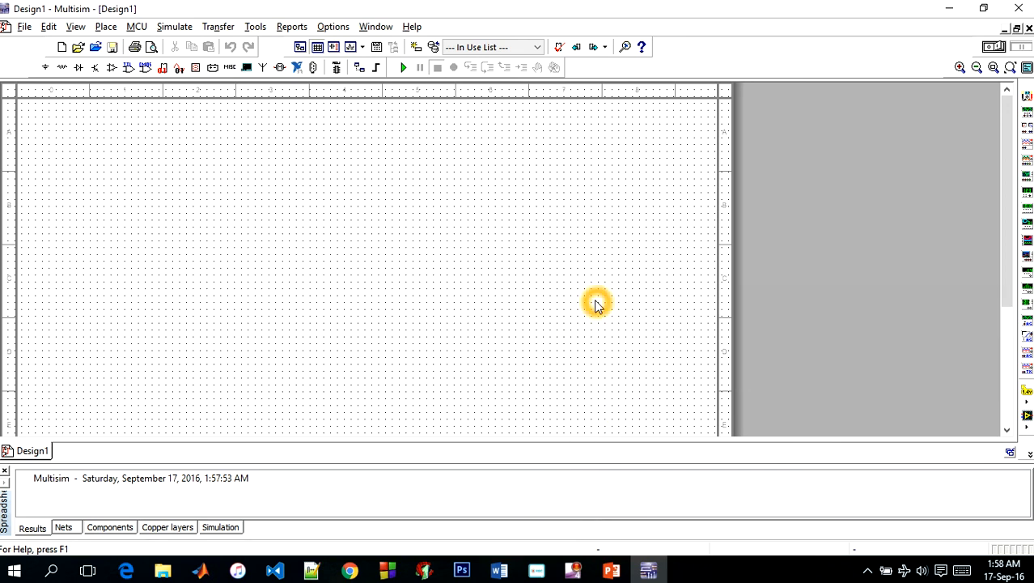
pyautogui.moveTo(593, 120)
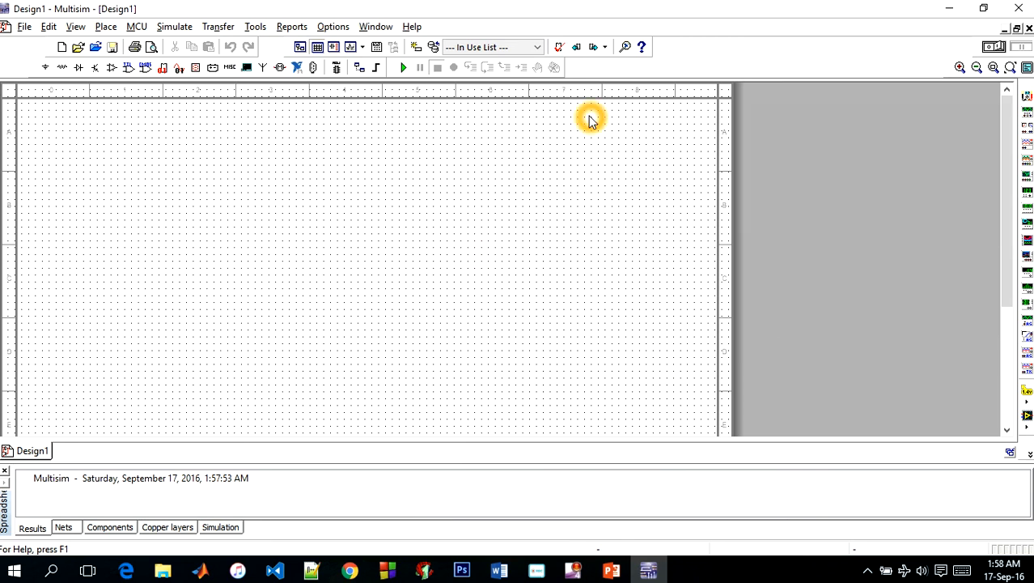
pyautogui.moveTo(949, 9)
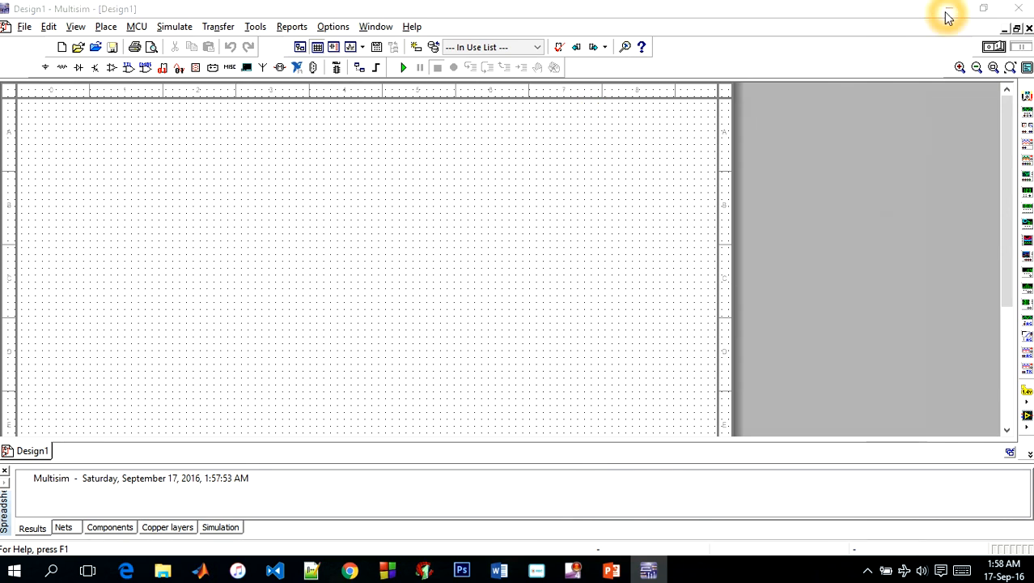
pyautogui.click(948, 9)
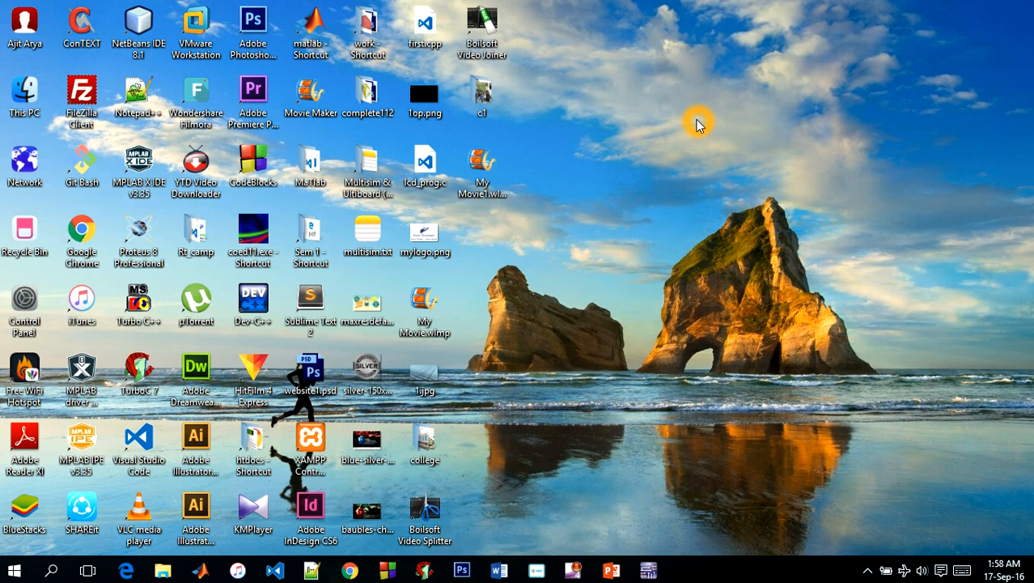
pyautogui.moveTo(576, 178)
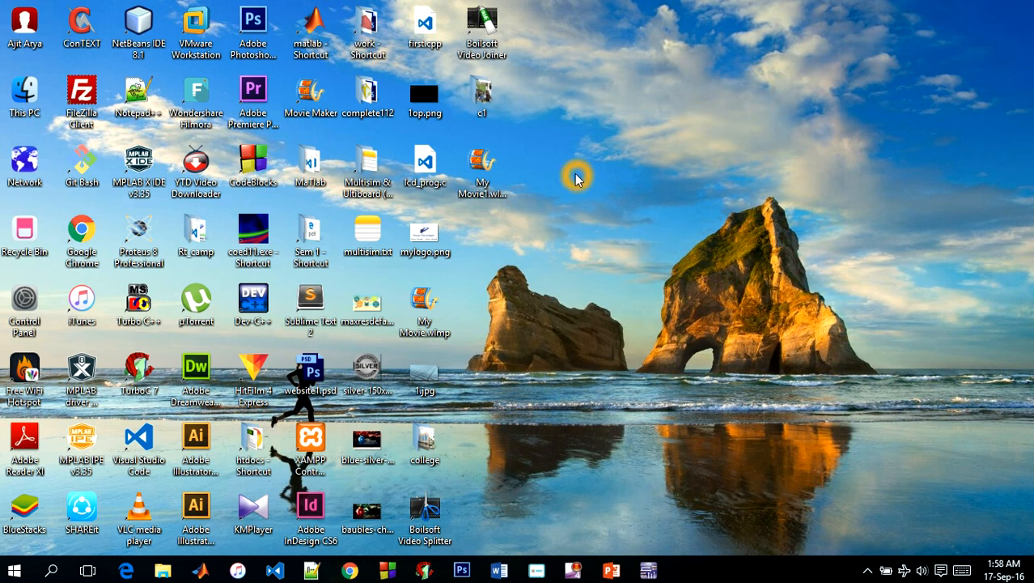